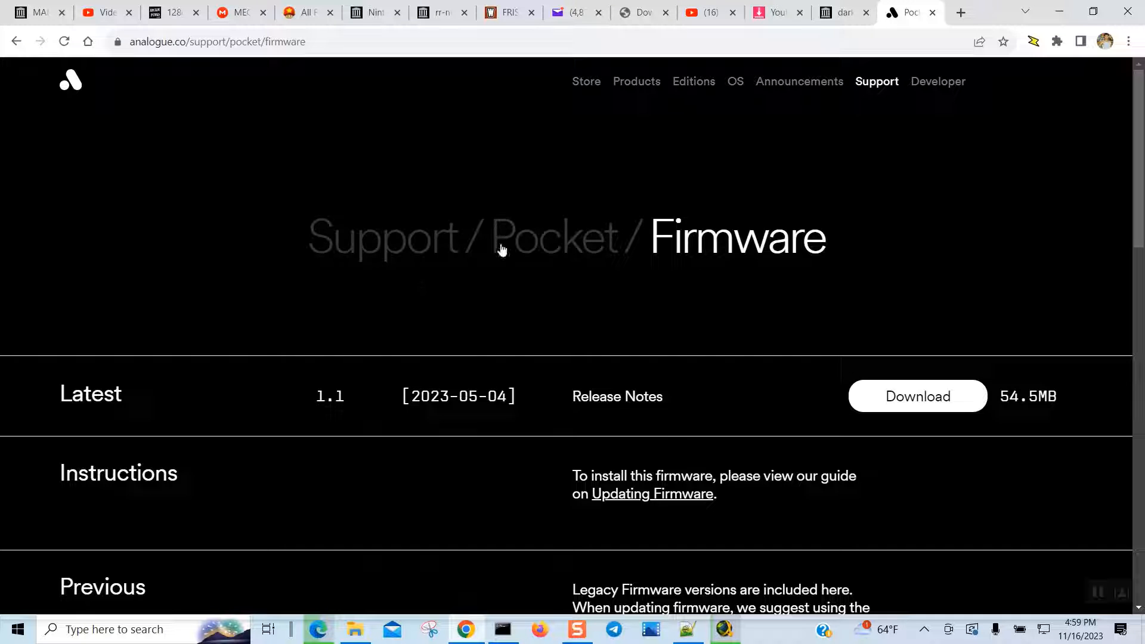
pyautogui.moveTo(815, 253)
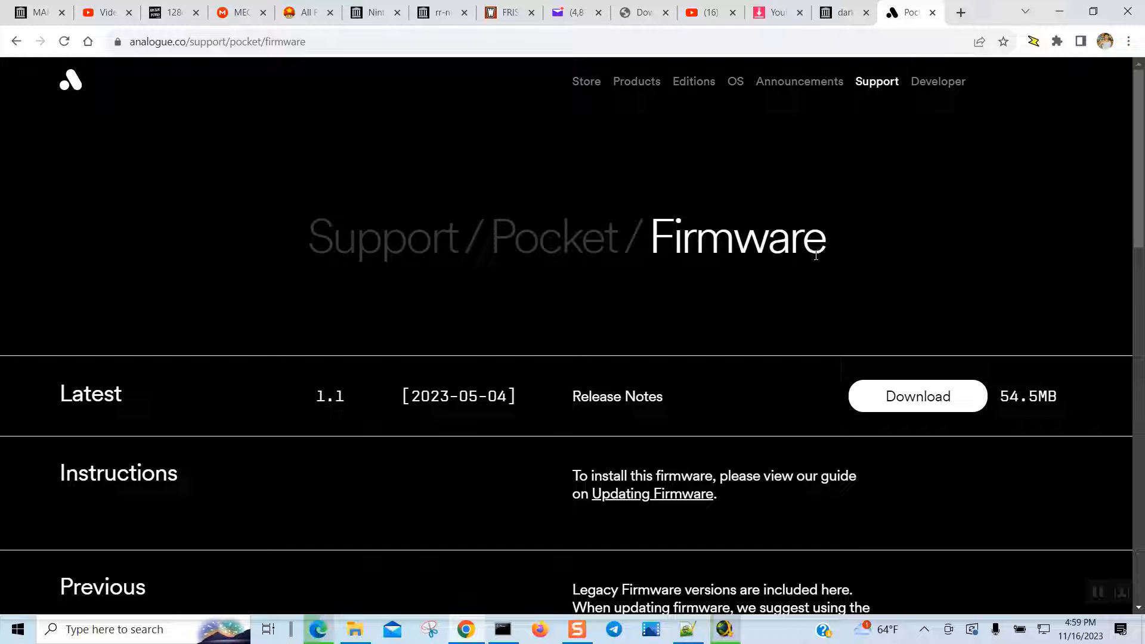
pyautogui.moveTo(917, 396)
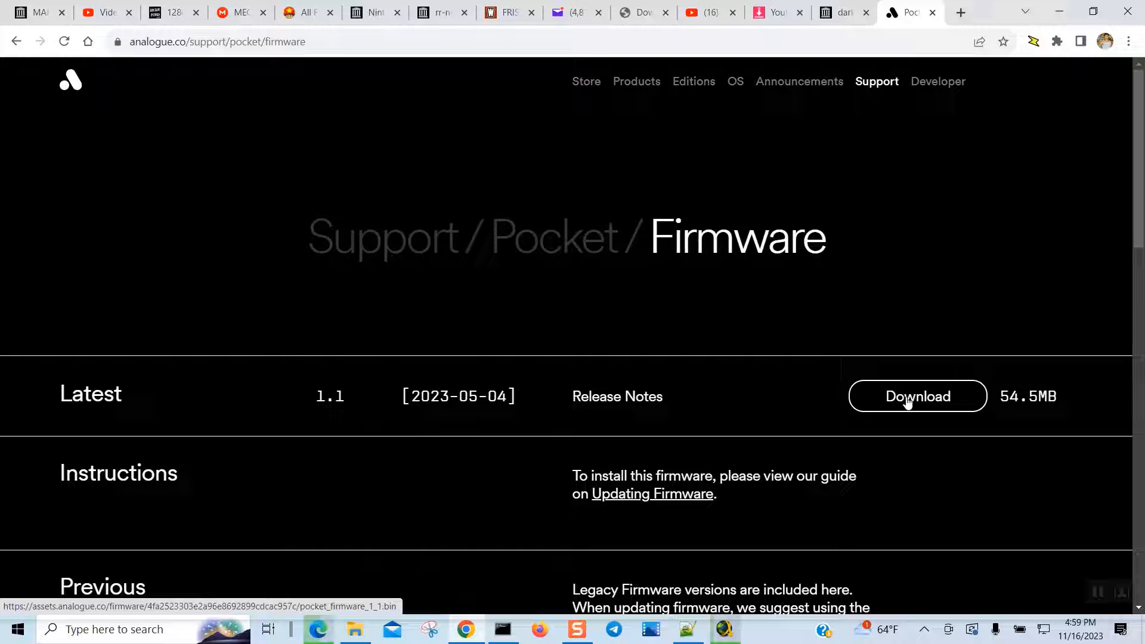
# Request the Latest 1.1 Pocket firmware download repeatedly until the browser responds
pyautogui.click(917, 396)
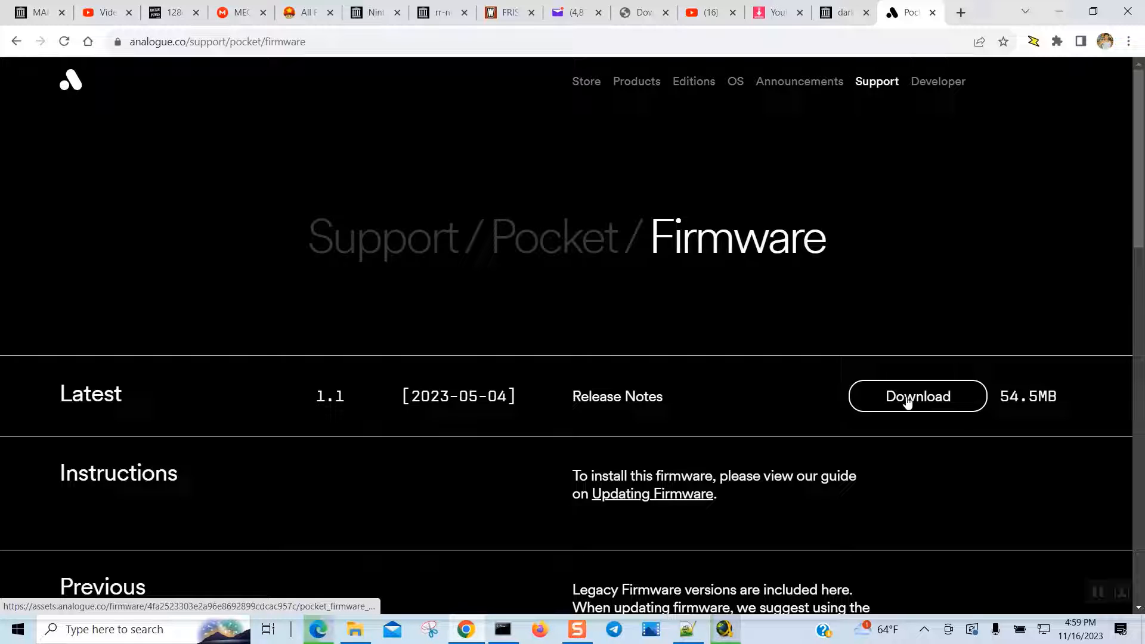
pyautogui.click(918, 396)
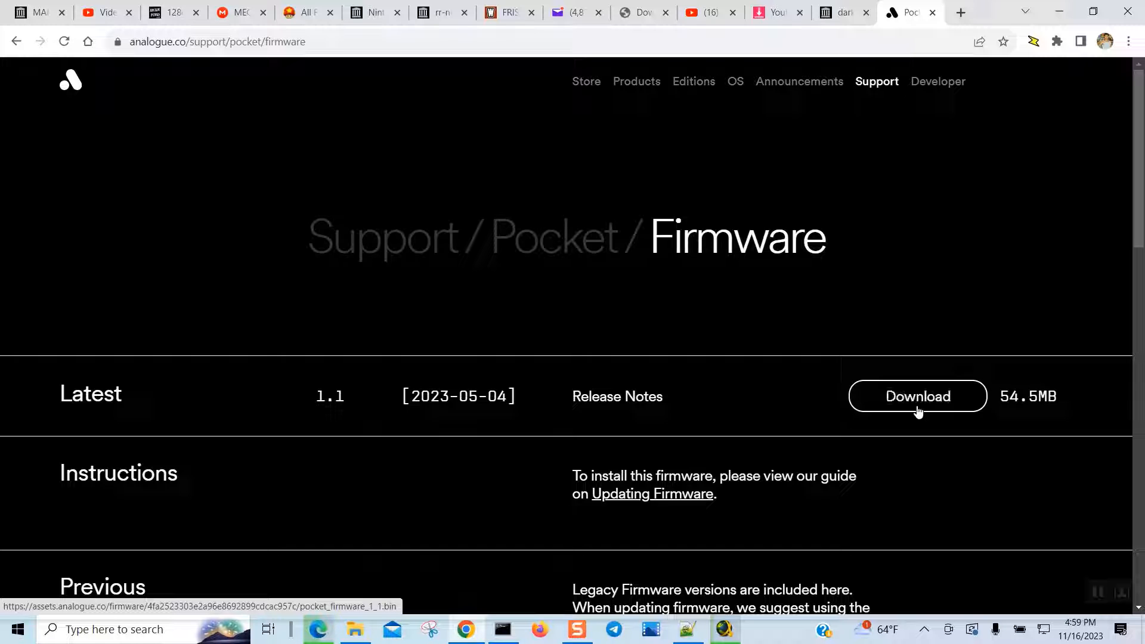
pyautogui.click(917, 396)
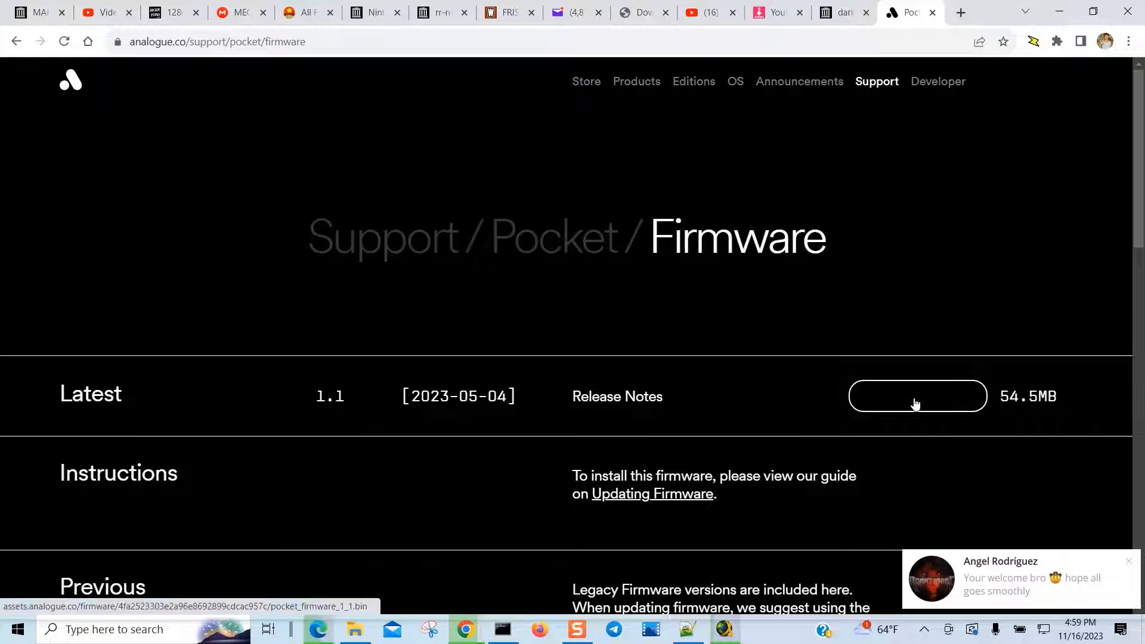
pyautogui.click(918, 397)
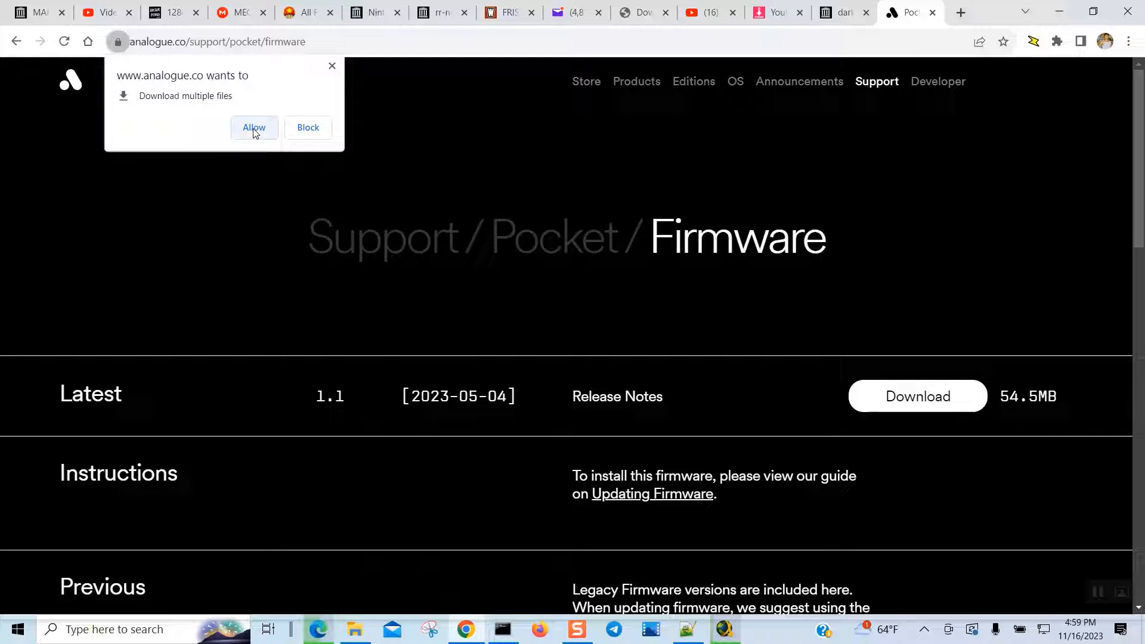
pyautogui.moveTo(307, 128)
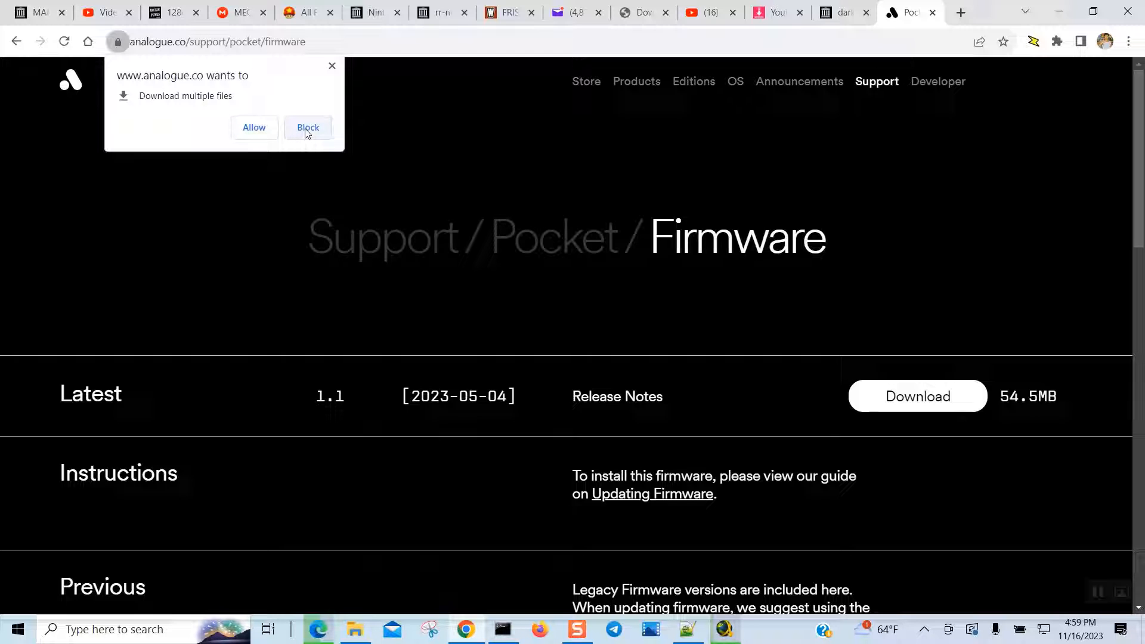
pyautogui.moveTo(253, 128)
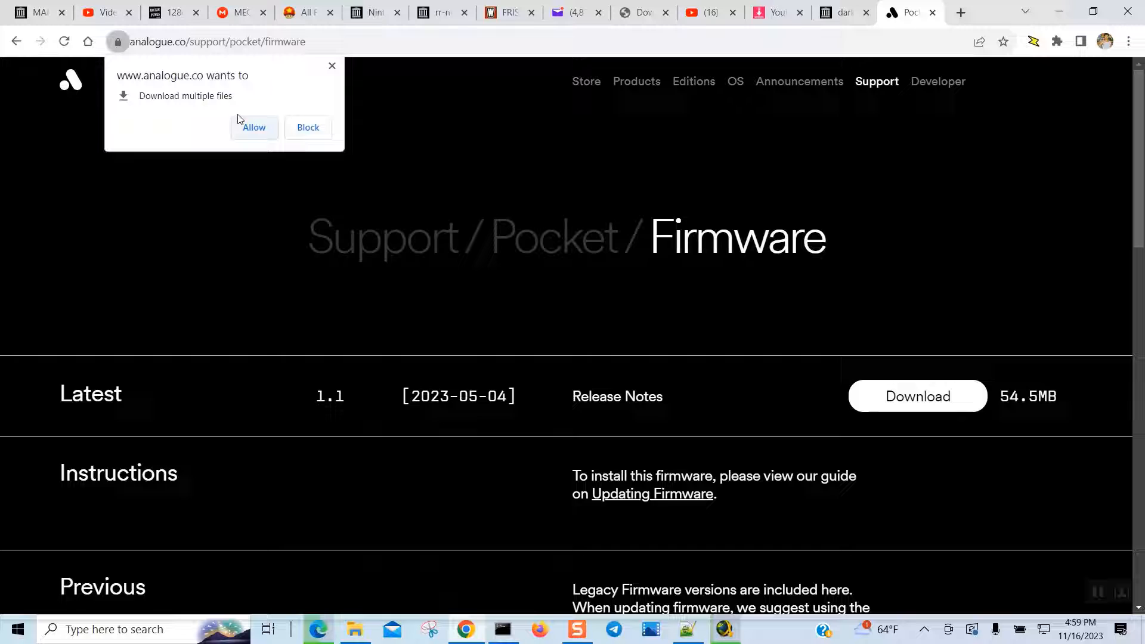
# Allow analogue.co to download multiple files and confirm 'Continue allowing' in the address-bar bubble
pyautogui.click(253, 128)
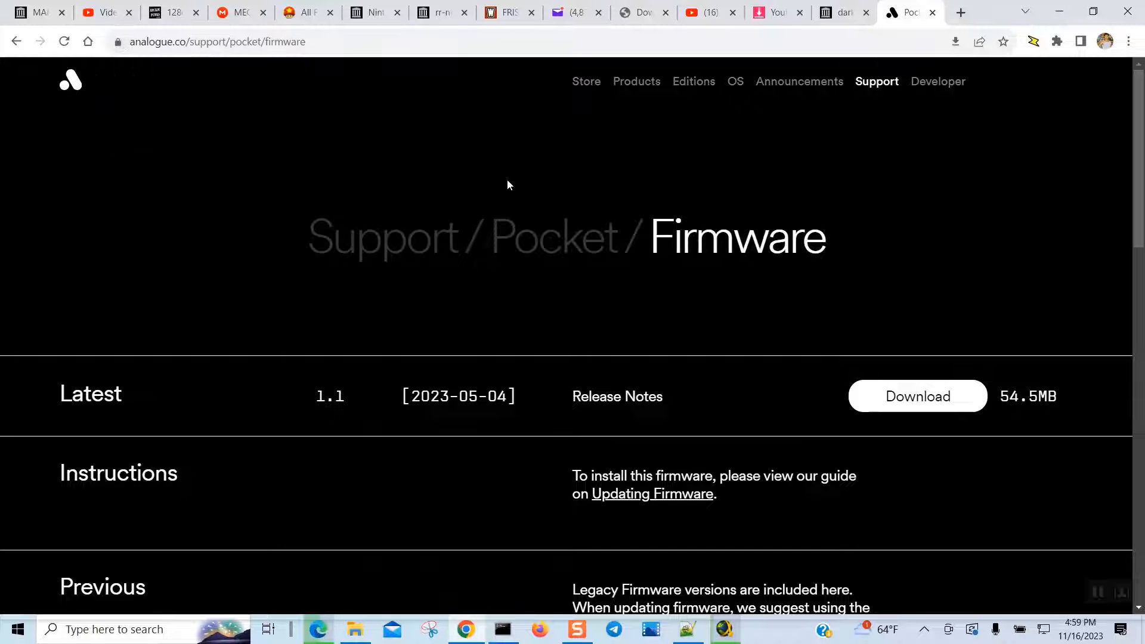
pyautogui.moveTo(974, 252)
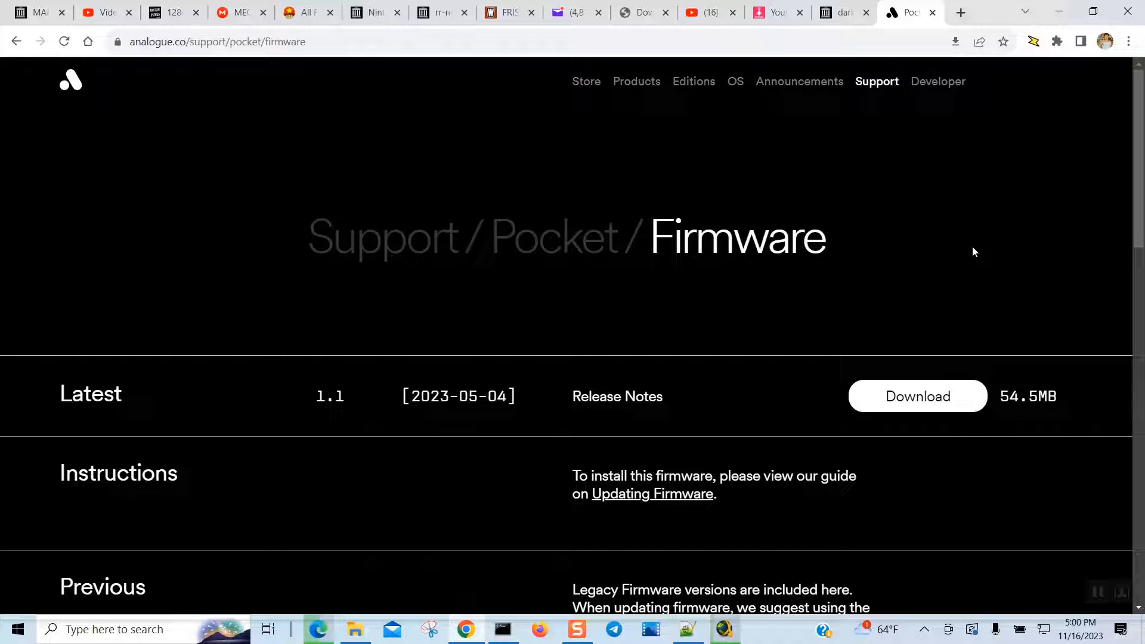
pyautogui.moveTo(972, 138)
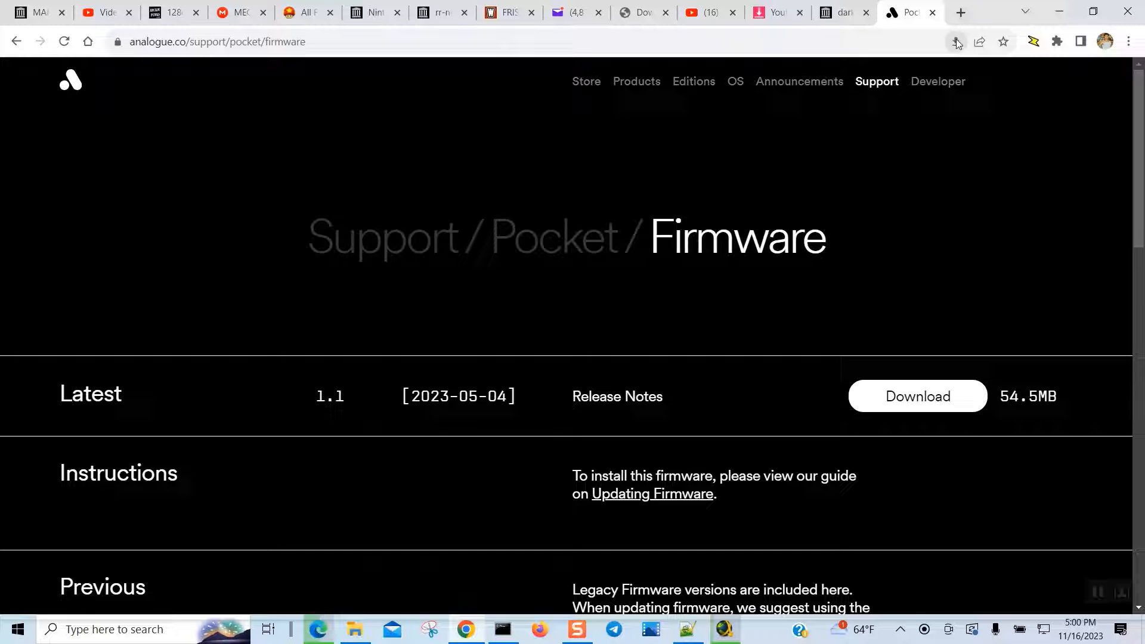
pyautogui.click(956, 42)
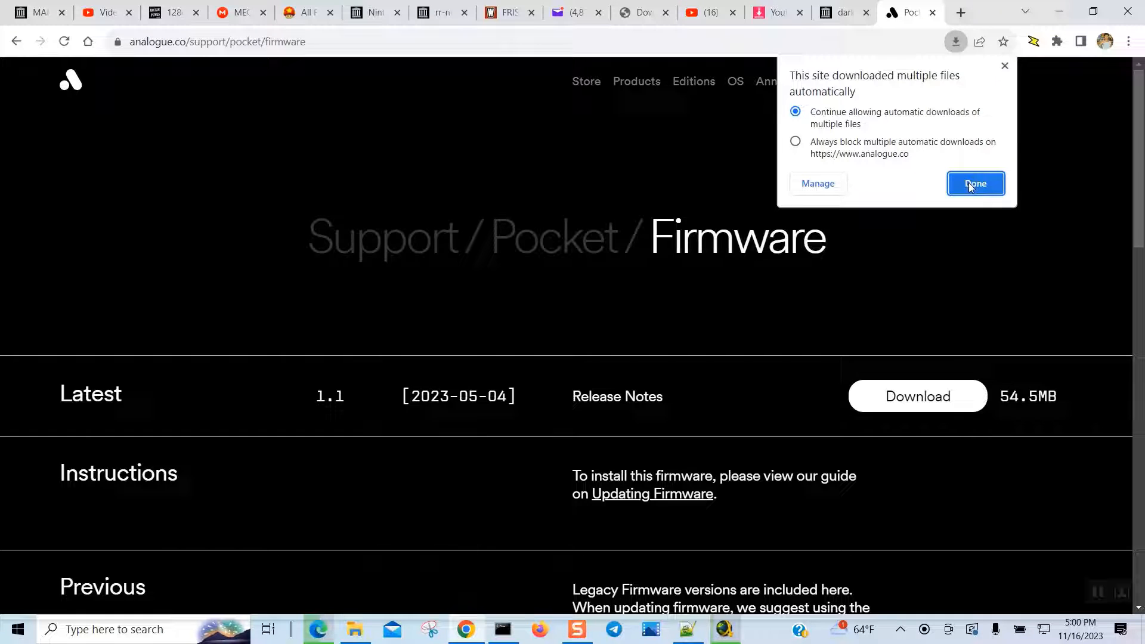
pyautogui.click(976, 184)
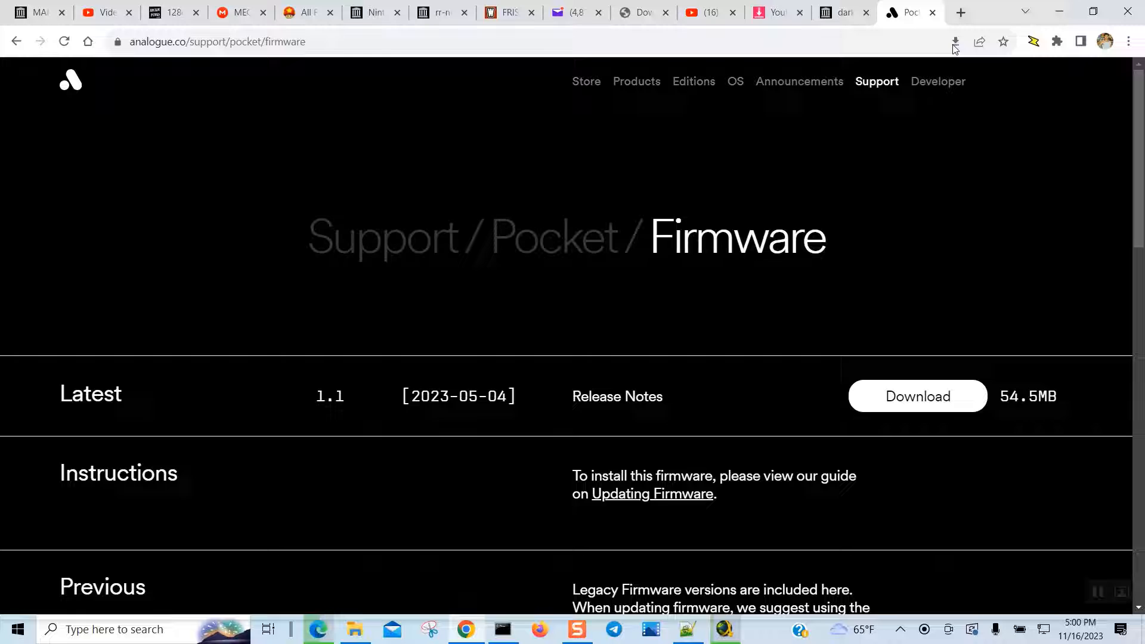
# Begin saving pocket_firmware_1_1.bin and browse to Pinball (K:) > Anaglous Pocket
pyautogui.click(916, 397)
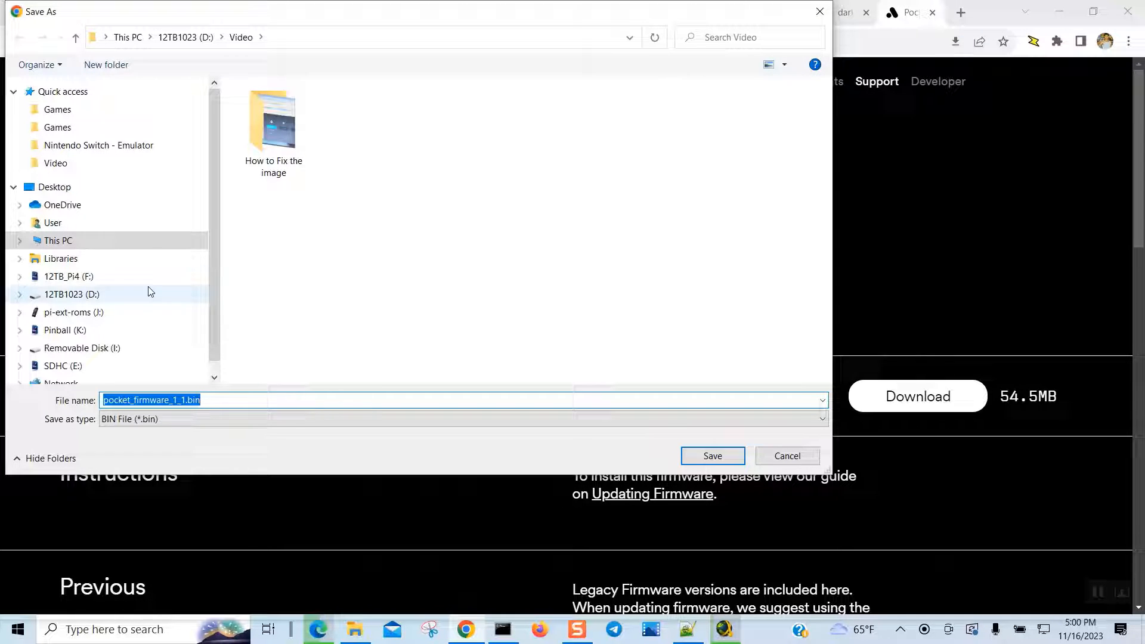
pyautogui.moveTo(168, 307)
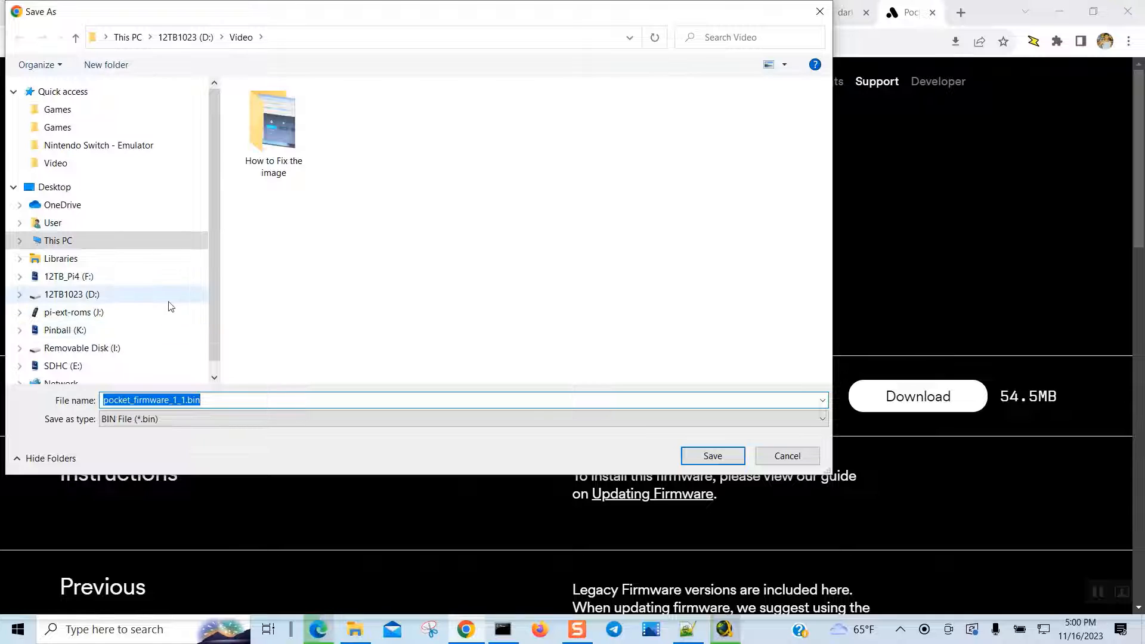
pyautogui.click(65, 330)
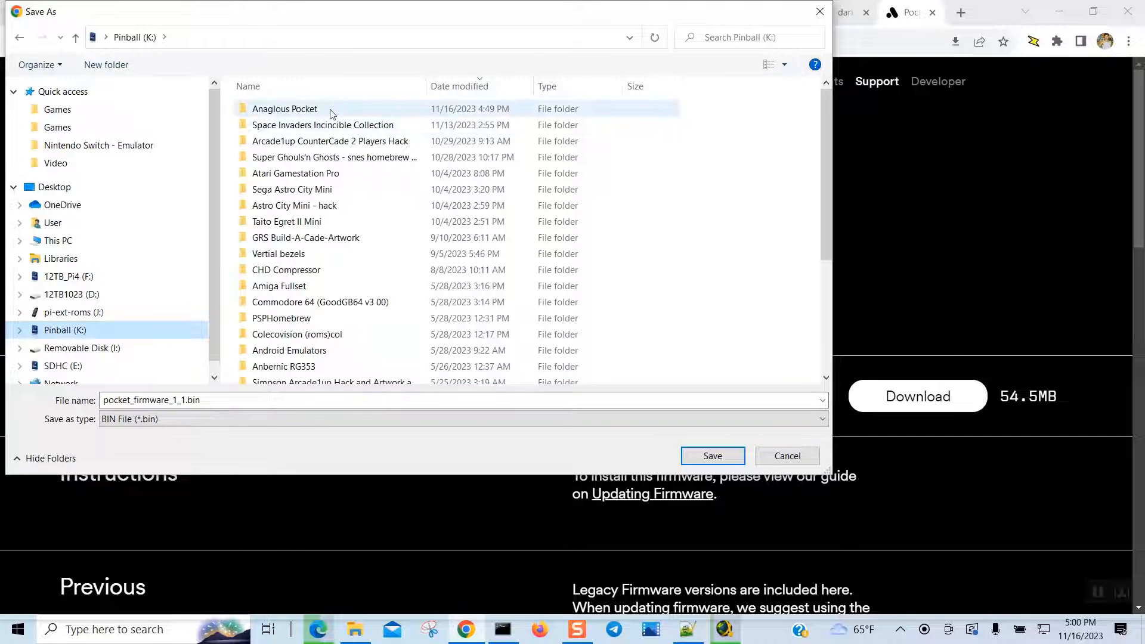
pyautogui.doubleClick(285, 109)
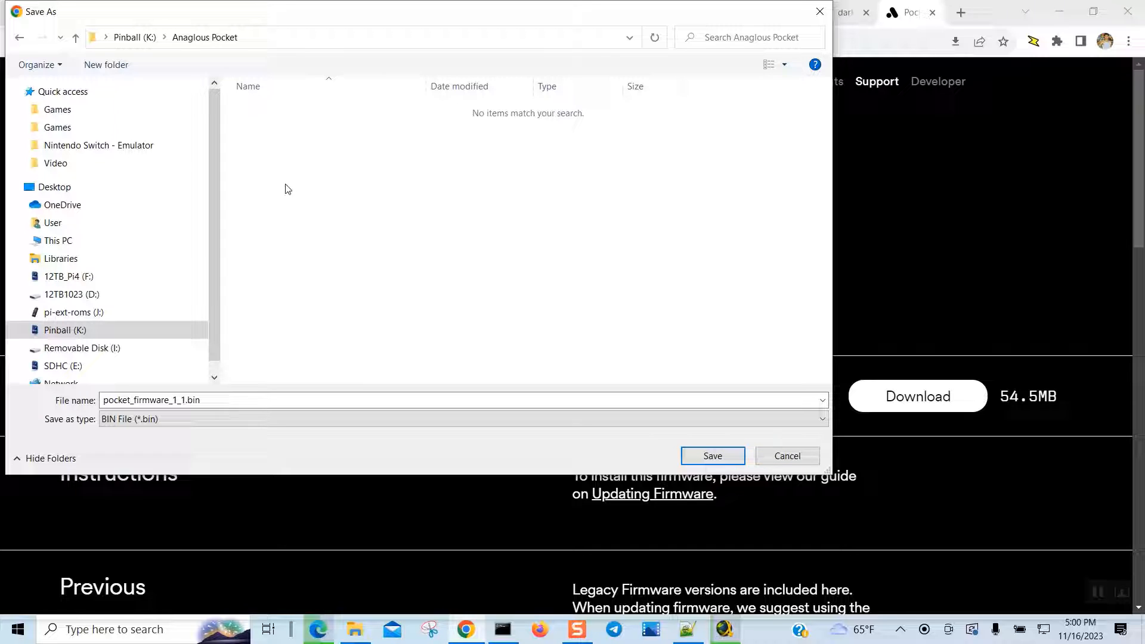
# Create a new folder 'Firmware 1.1 11-16-2023' in Anaglous Pocket and enter it as the save location
pyautogui.rightClick(285, 190)
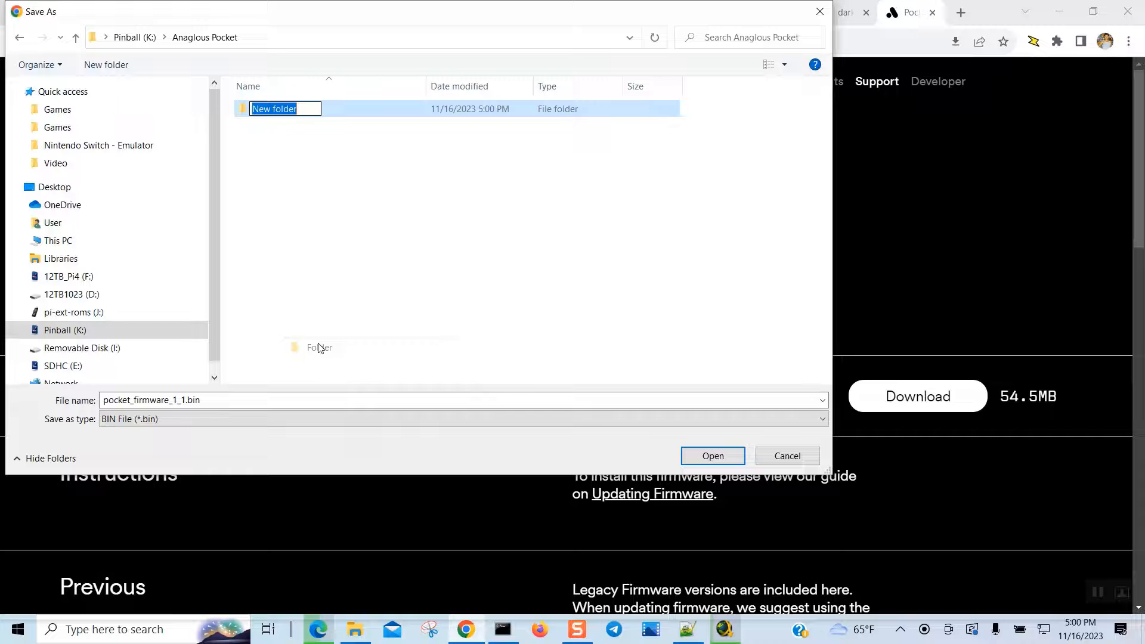
pyautogui.write('Firmwa')
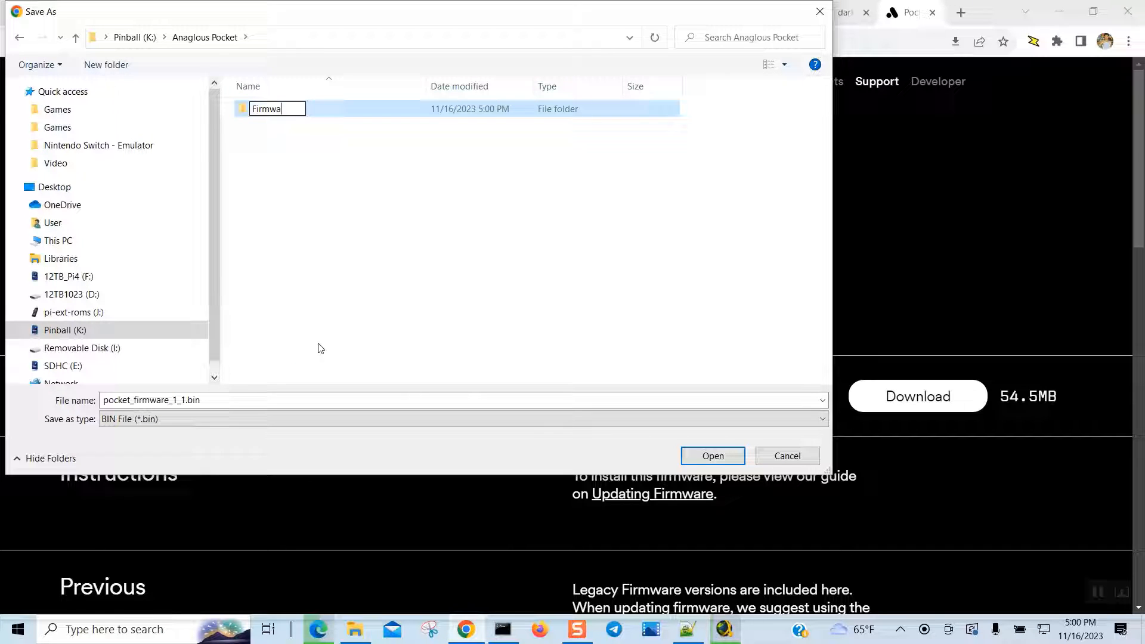
pyautogui.write('re')
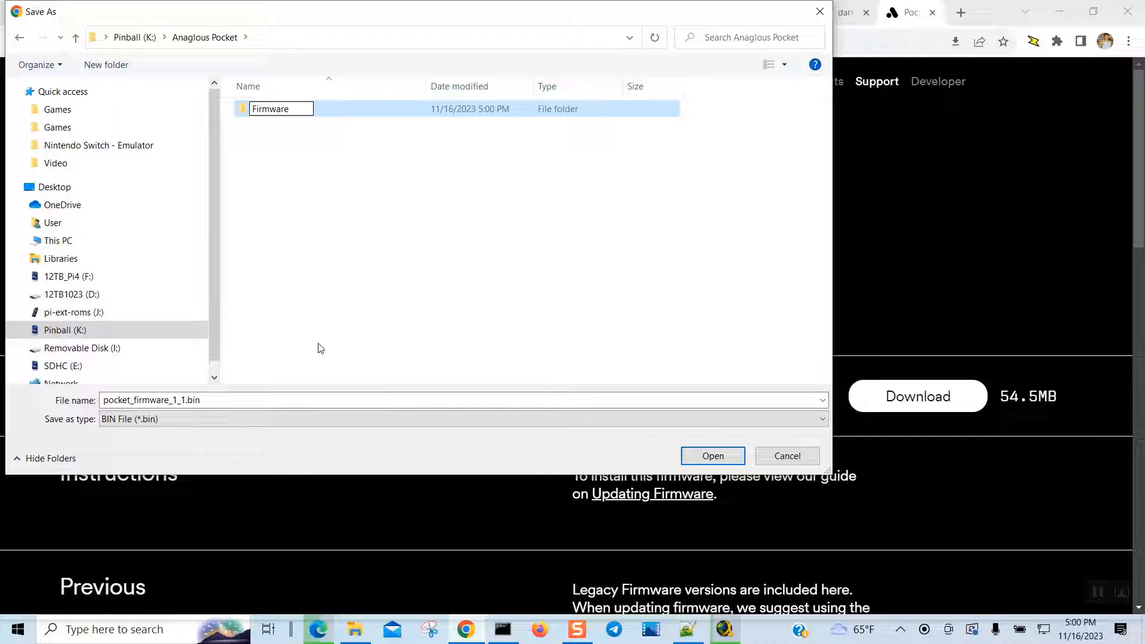
pyautogui.write('1.1')
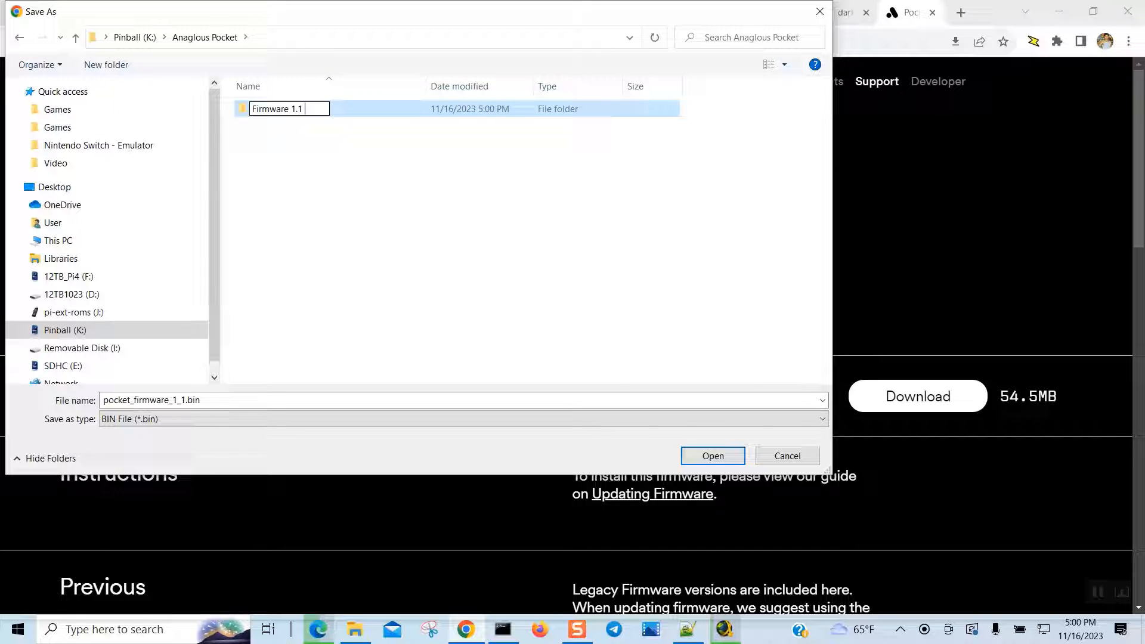
pyautogui.write('11-')
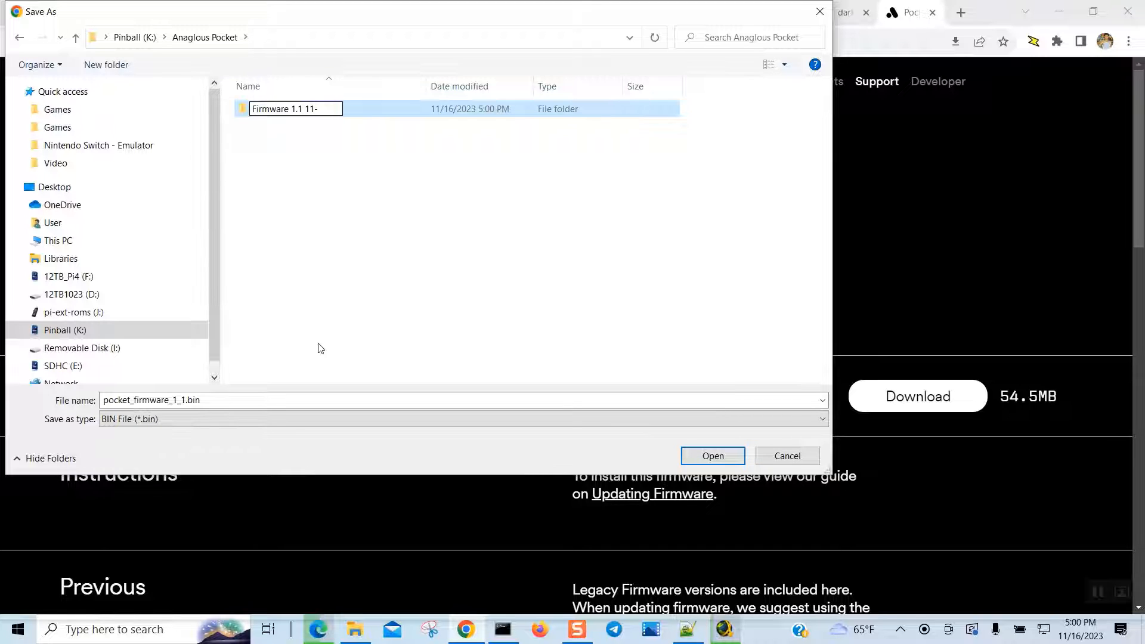
pyautogui.write('-16-20')
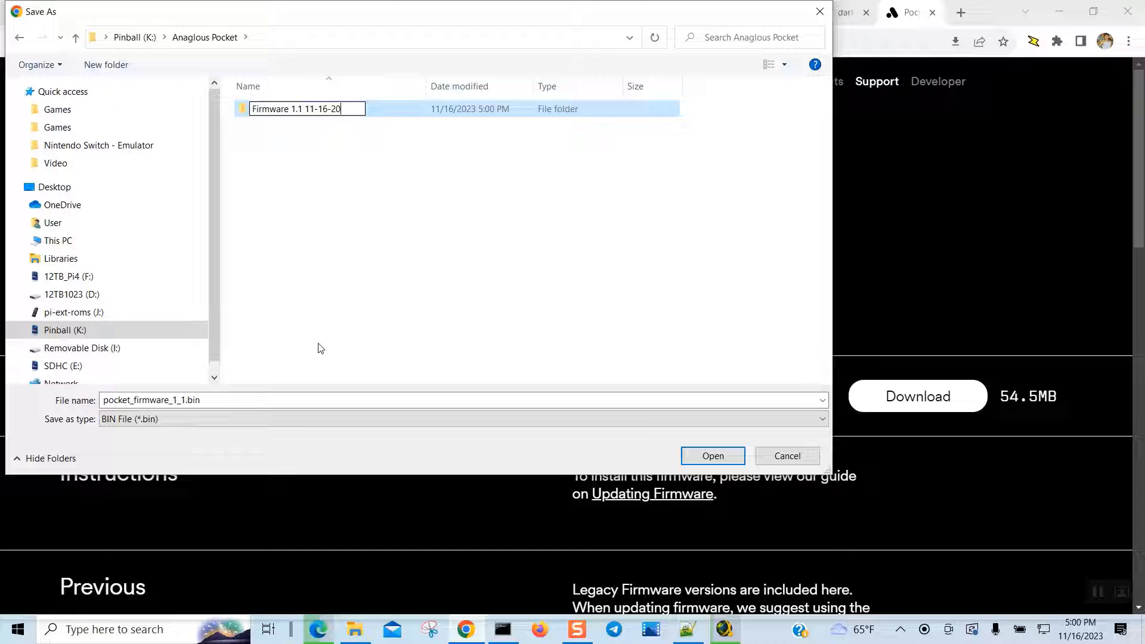
pyautogui.write('3')
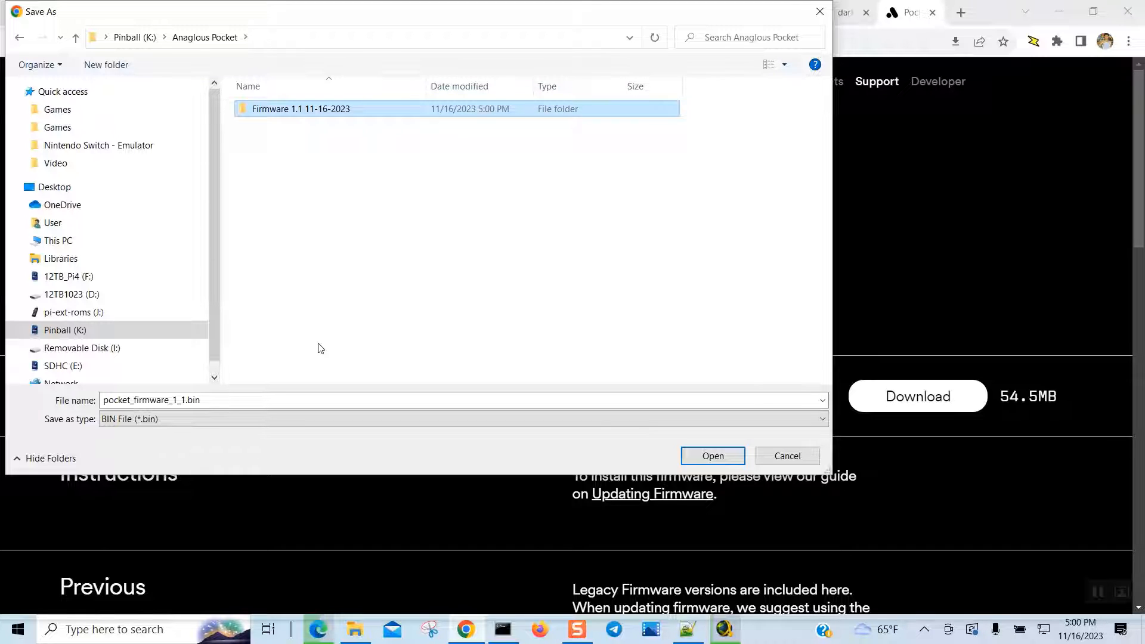
pyautogui.doubleClick(301, 108)
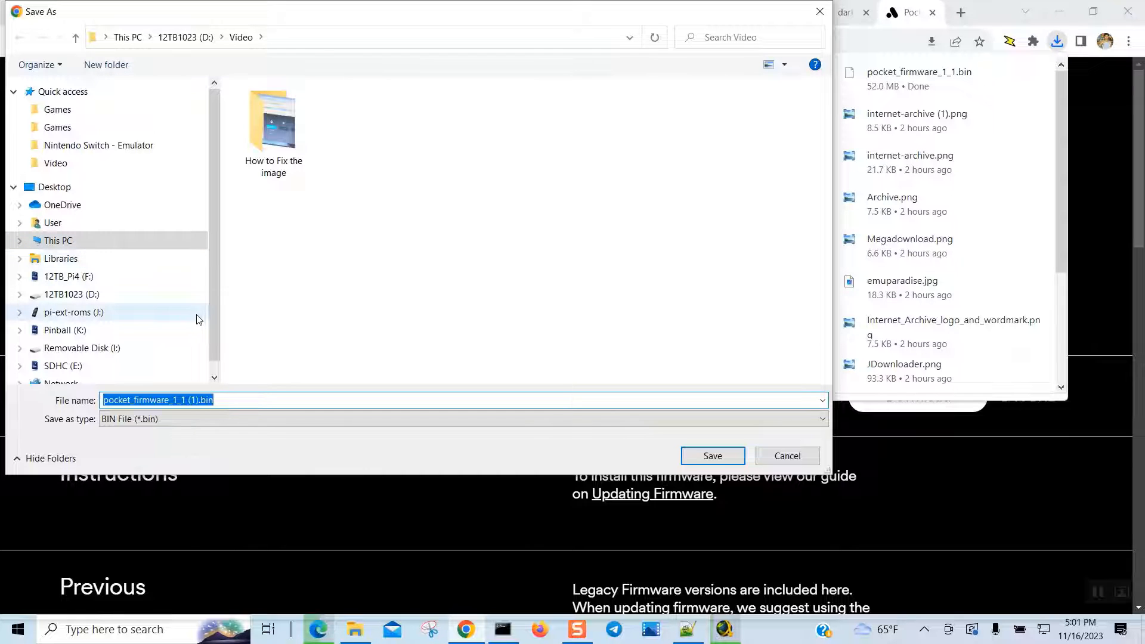
pyautogui.moveTo(187, 366)
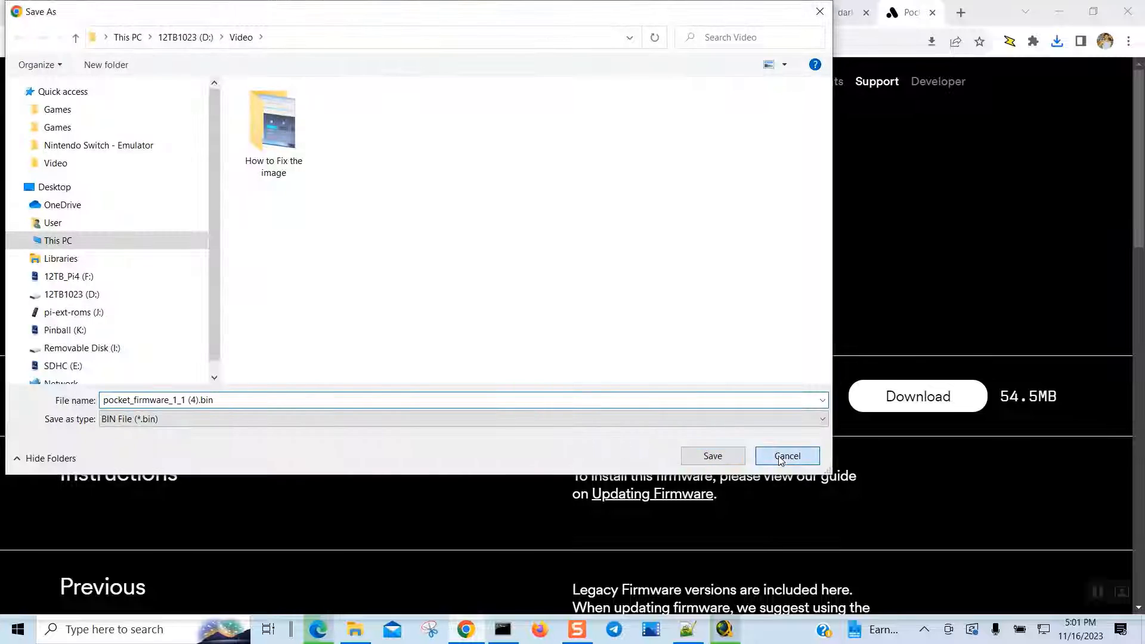
# Cancel the extra Save As dialog for a duplicate firmware copy
pyautogui.click(788, 456)
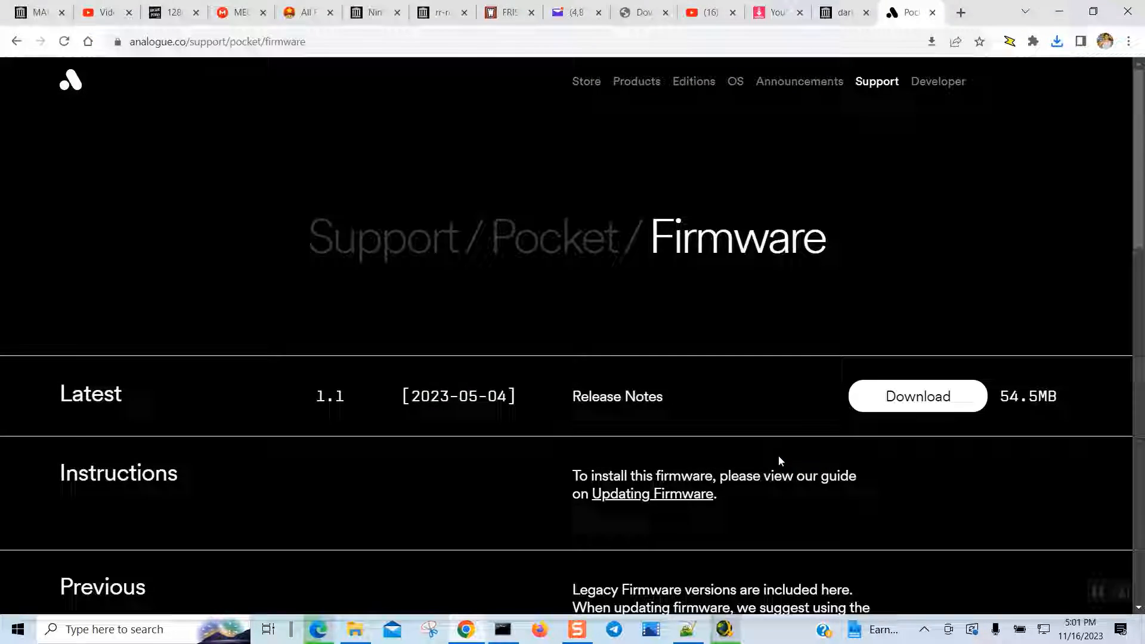